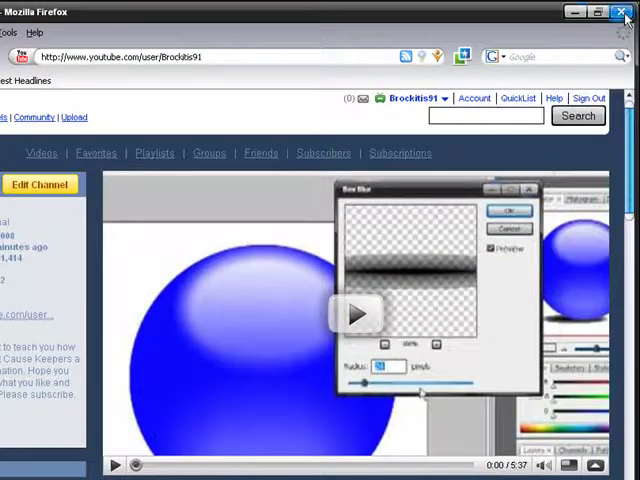
Step: Start the YouTube glossy sphere tutorial playing before switching to Photoshop
{"action": "left_click", "coordinate": [628, 12]}
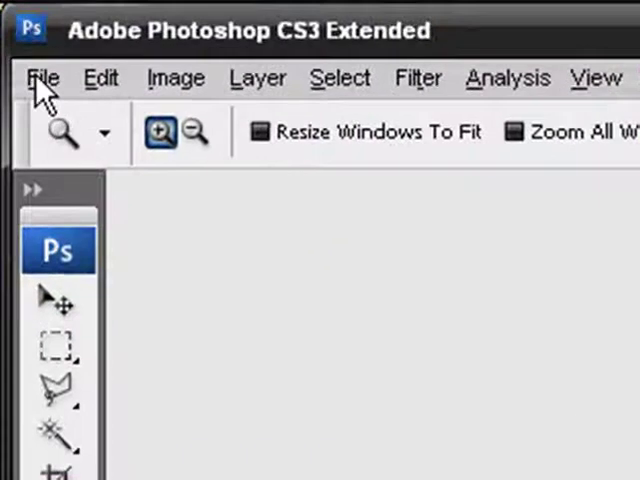
Step: Start a new document named 'sphere vid 2'
{"action": "left_click", "coordinate": [42, 76]}
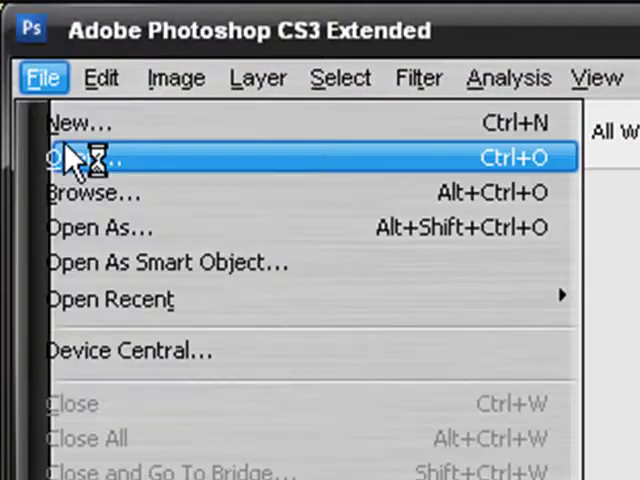
{"action": "left_click", "coordinate": [78, 122]}
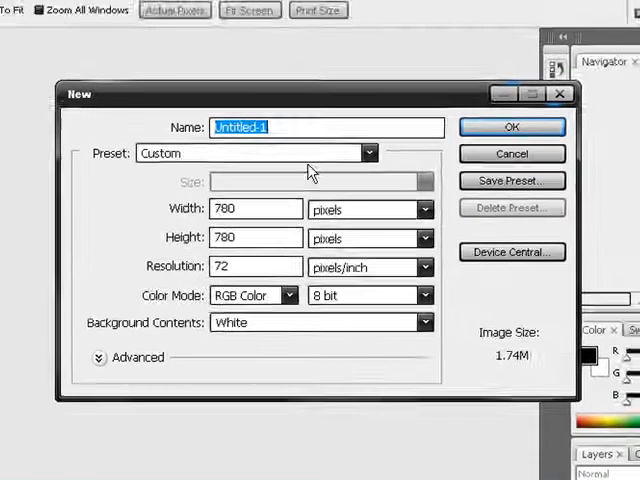
{"action": "type", "text": "s"}
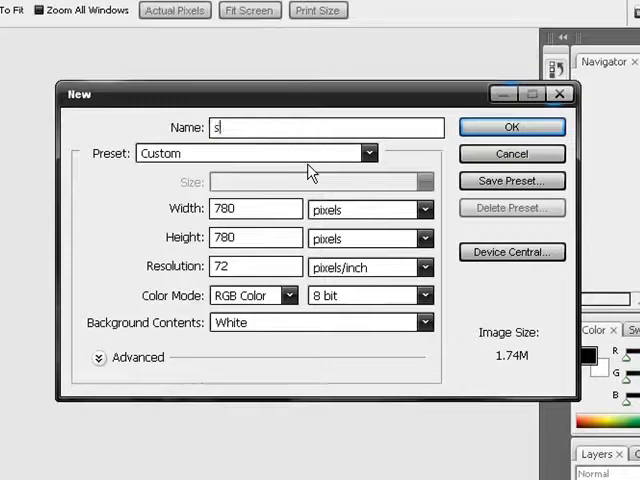
{"action": "type", "text": "phere"}
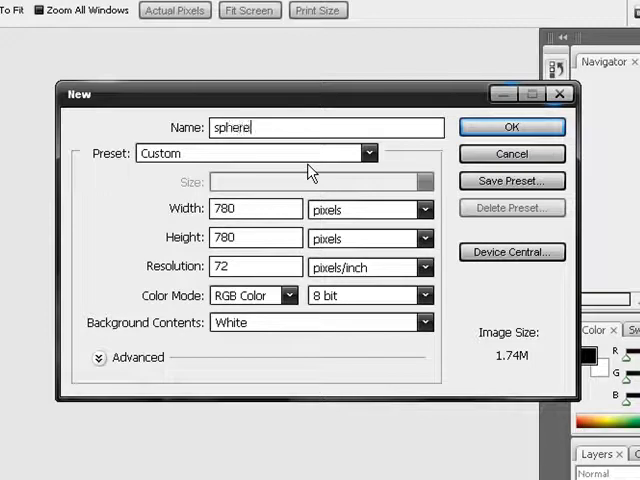
{"action": "type", "text": "vid"}
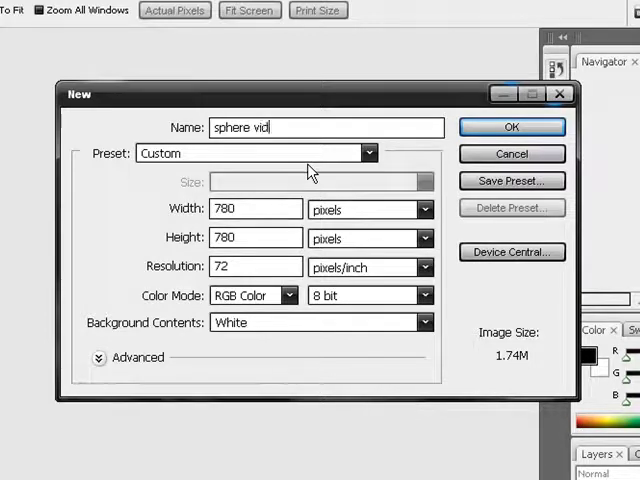
{"action": "type", "text": "2"}
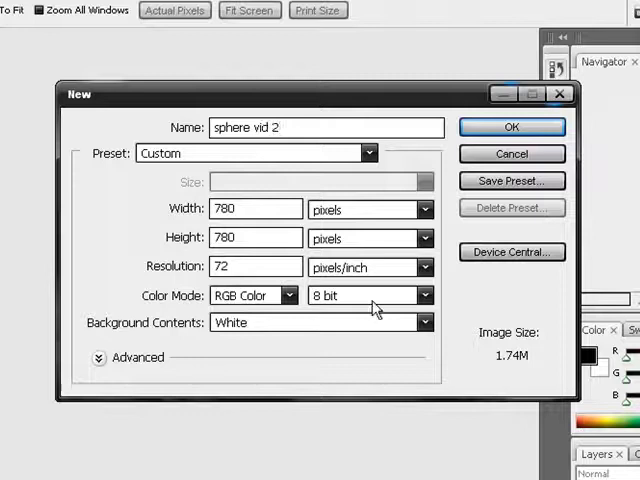
Step: Set Background Contents to Background Color and create the 780 × 780 px document
{"action": "left_click", "coordinate": [320, 322]}
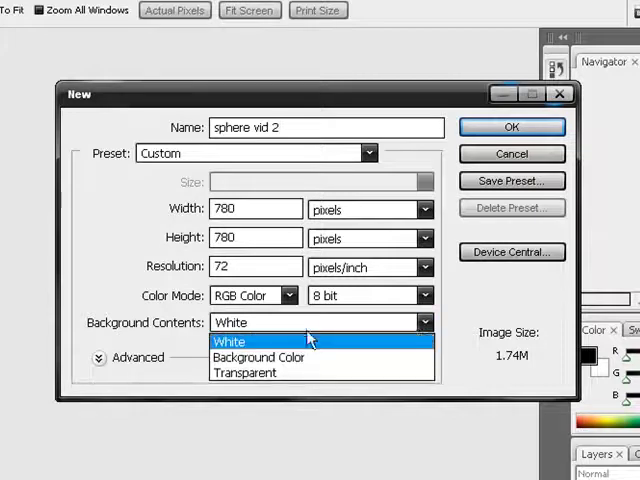
{"action": "left_click", "coordinate": [260, 356]}
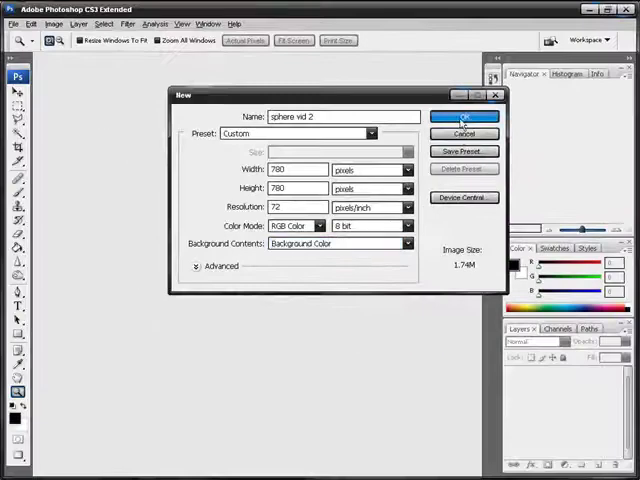
{"action": "left_click", "coordinate": [464, 116]}
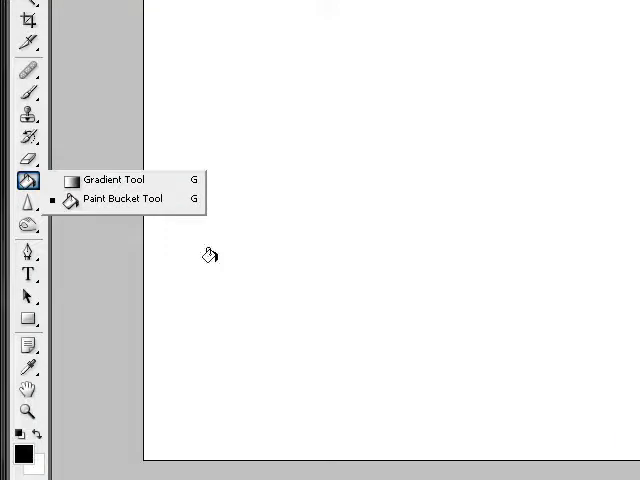
Step: Fill the canvas solid black with the Paint Bucket tool
{"action": "left_click", "coordinate": [96, 36]}
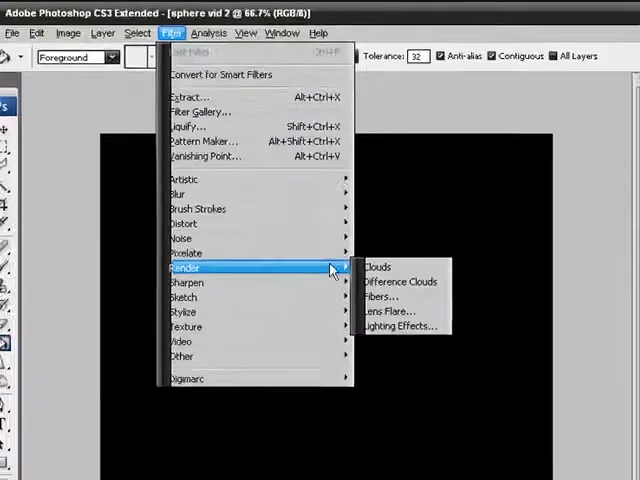
Step: Apply a Lens Flare at 100% brightness with the 105mm Prime lens type
{"action": "left_click", "coordinate": [388, 312]}
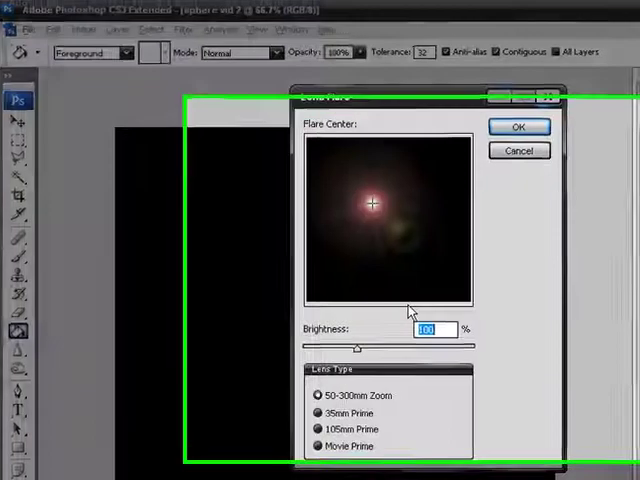
{"action": "left_click", "coordinate": [176, 440]}
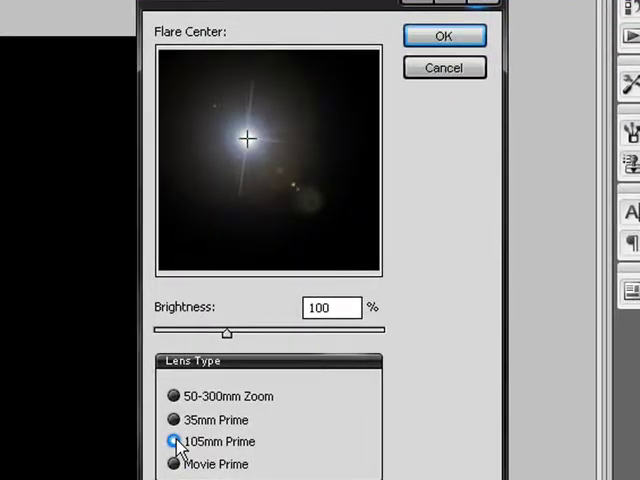
{"action": "left_click", "coordinate": [444, 36]}
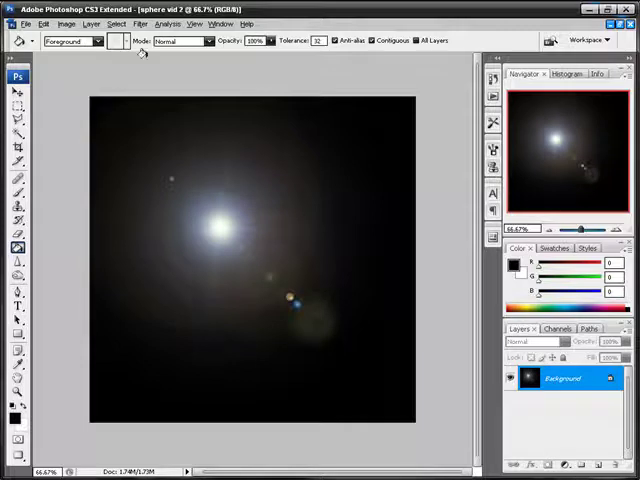
{"action": "left_click", "coordinate": [140, 24]}
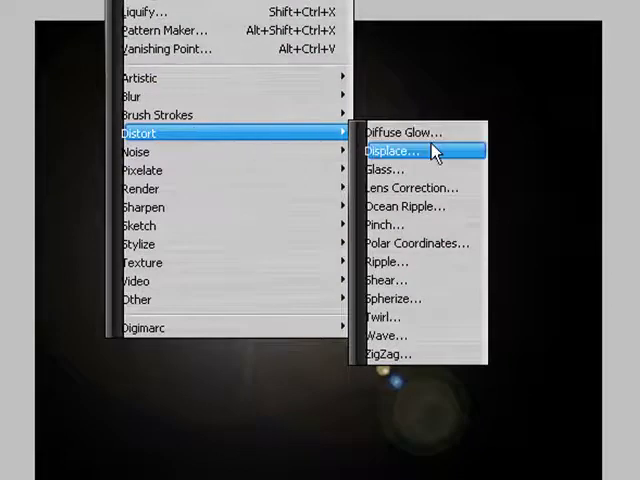
Step: Apply Polar Coordinates, Rectangular to Polar, with the preview zoomed out to 25%
{"action": "left_click", "coordinate": [418, 244]}
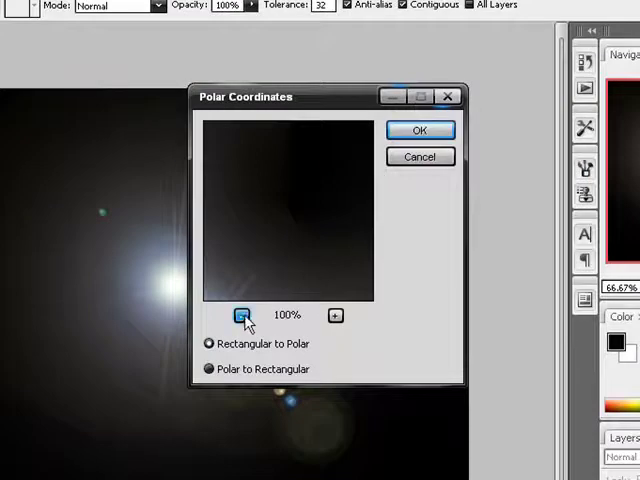
{"action": "left_click", "coordinate": [244, 316]}
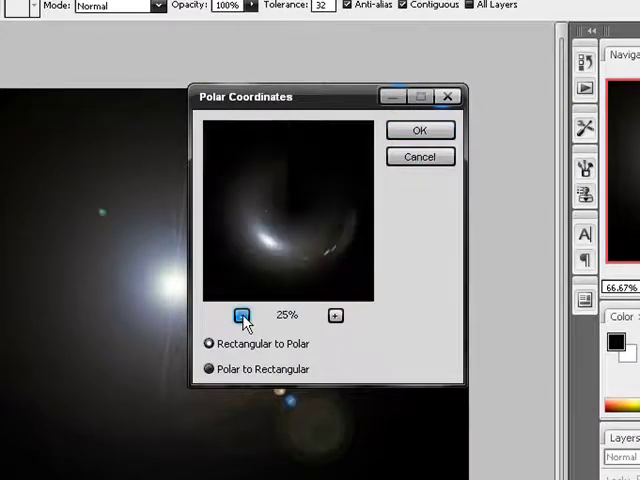
{"action": "left_click", "coordinate": [206, 368]}
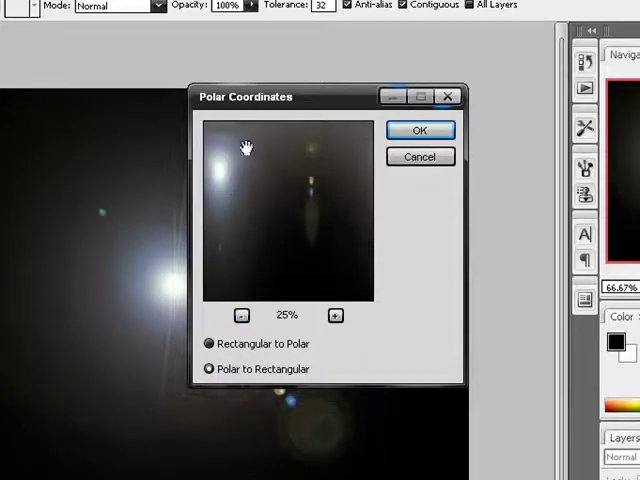
{"action": "mouse_move", "coordinate": [284, 142]}
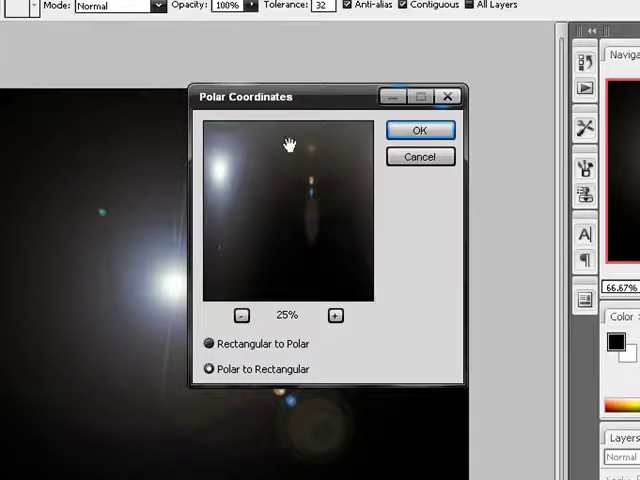
{"action": "left_click", "coordinate": [420, 128]}
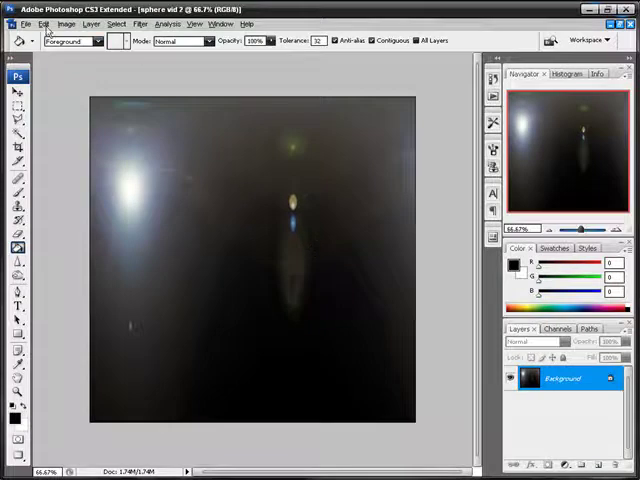
Step: Rotate the canvas 180° via the Image menu
{"action": "left_click", "coordinate": [66, 24]}
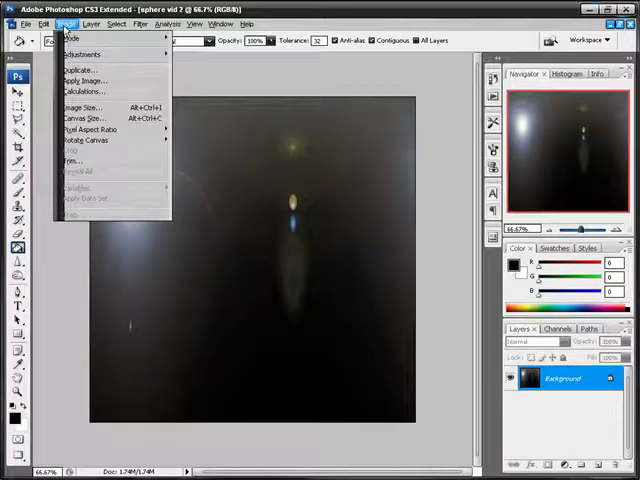
{"action": "mouse_move", "coordinate": [84, 54]}
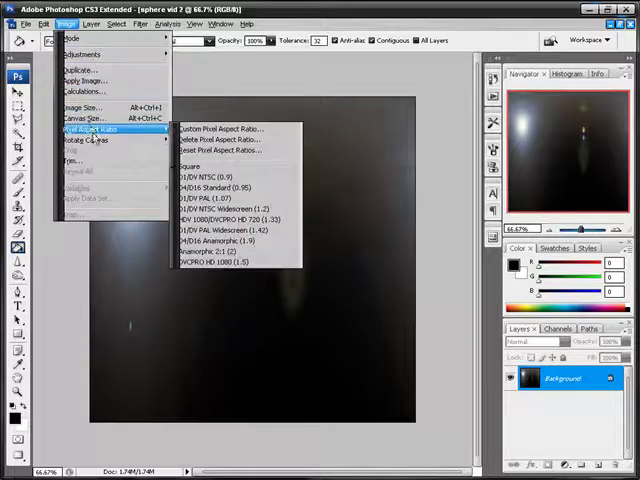
{"action": "mouse_move", "coordinate": [84, 140]}
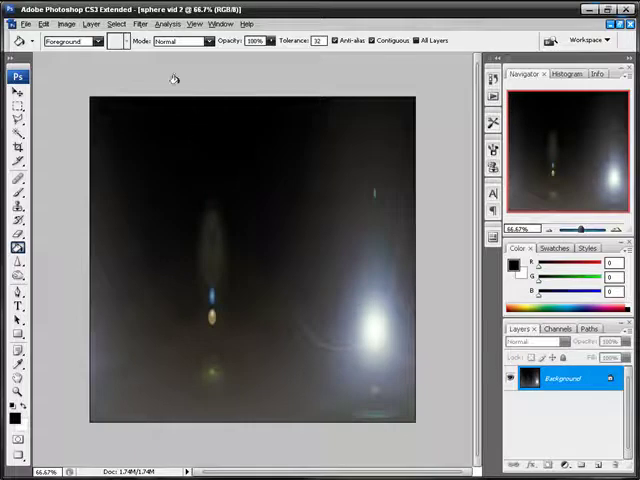
Step: Apply Polar Coordinates again to warp the streaks into a dark glossy sphere
{"action": "left_click", "coordinate": [140, 24]}
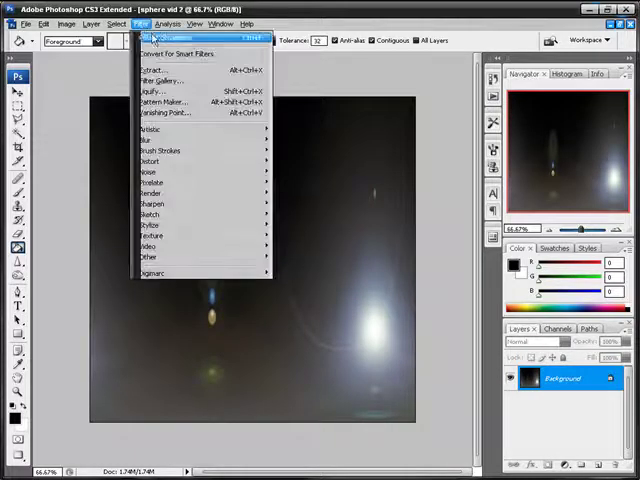
{"action": "mouse_move", "coordinate": [150, 160]}
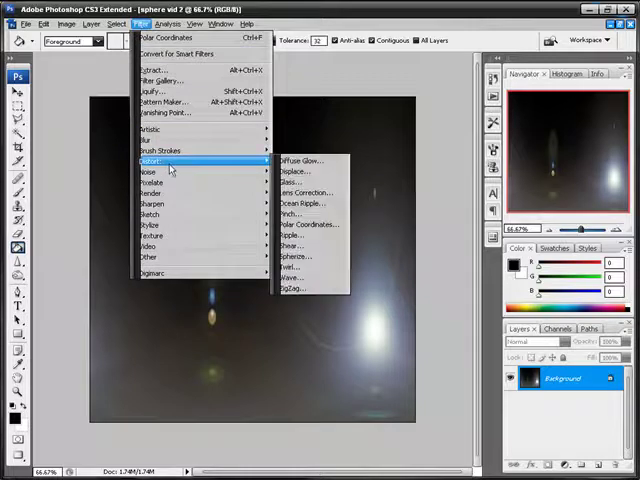
{"action": "mouse_move", "coordinate": [310, 224]}
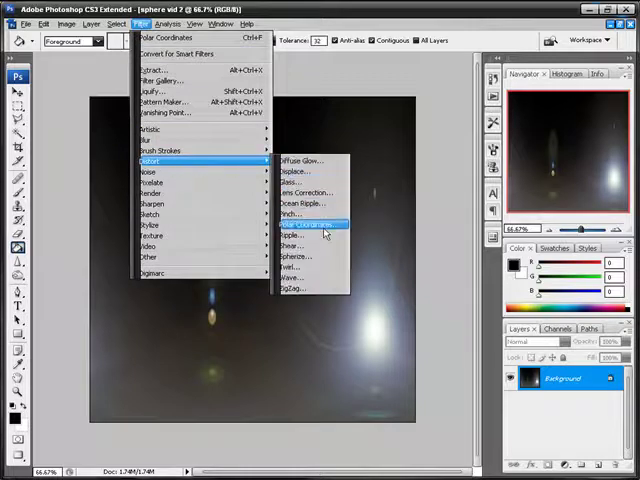
{"action": "left_click", "coordinate": [310, 224]}
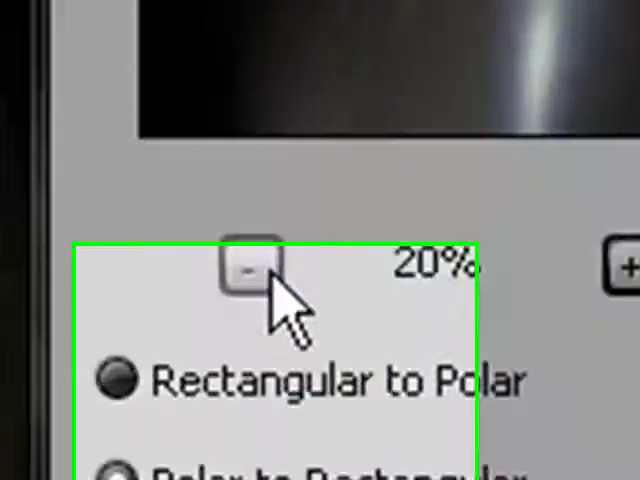
{"action": "left_click", "coordinate": [118, 380]}
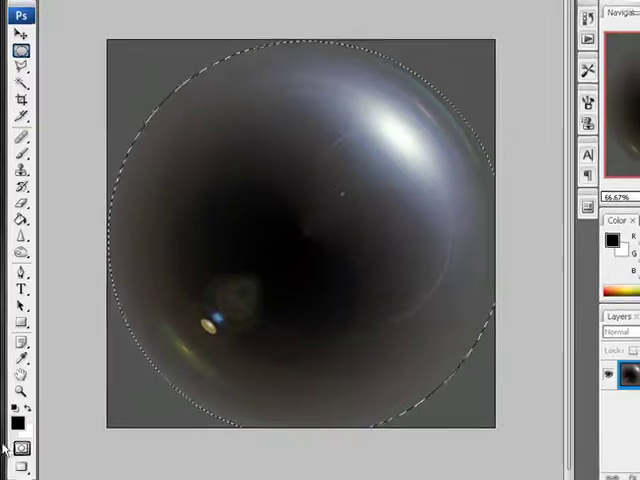
Step: Begin transforming the circular selection to fit the sphere's edge
{"action": "left_click", "coordinate": [40, 24]}
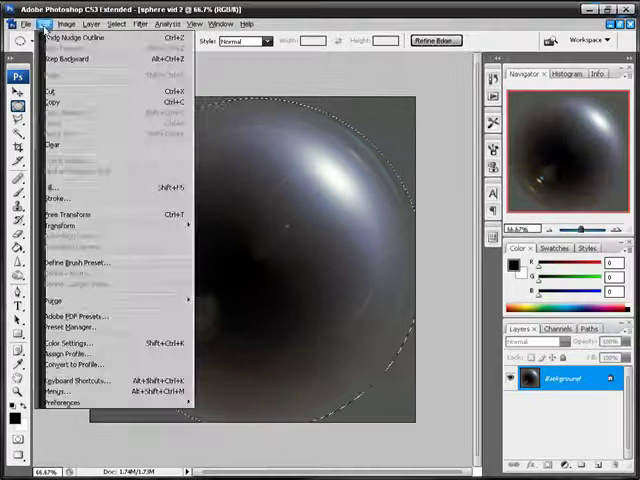
{"action": "left_click", "coordinate": [60, 214]}
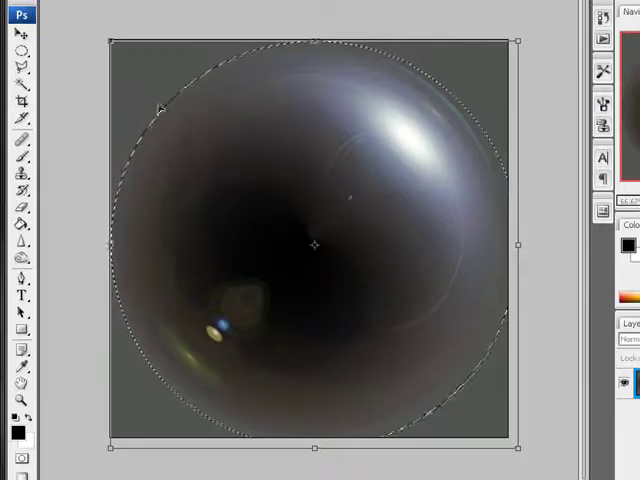
Step: Drag a fresh Elliptical Marquee selection around the sphere's outline
{"action": "right_click", "coordinate": [310, 180]}
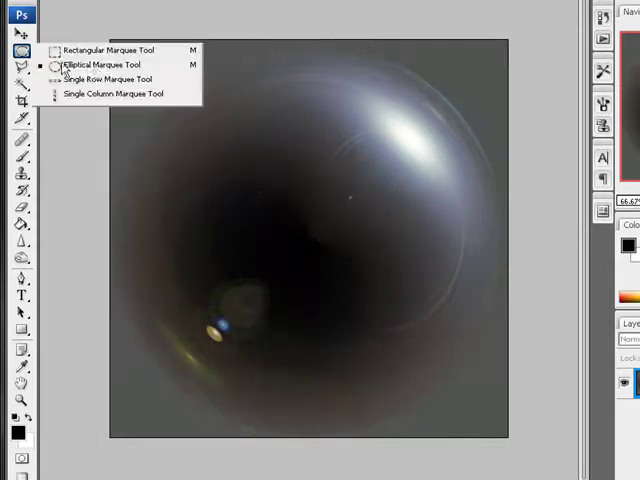
{"action": "left_click", "coordinate": [94, 64]}
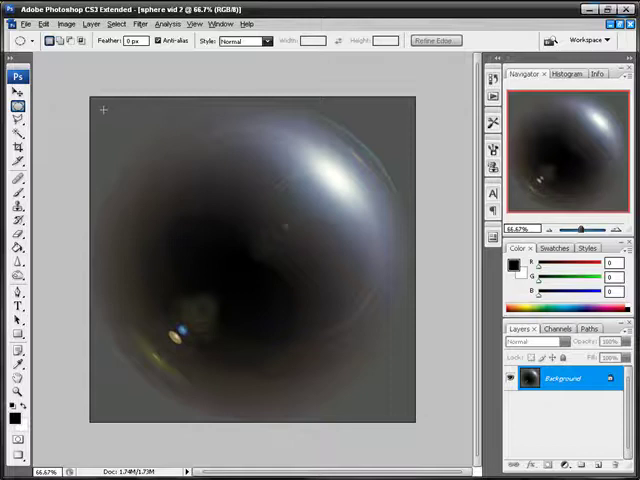
{"action": "left_click_drag", "start_coordinate": [104, 108], "coordinate": [404, 420]}
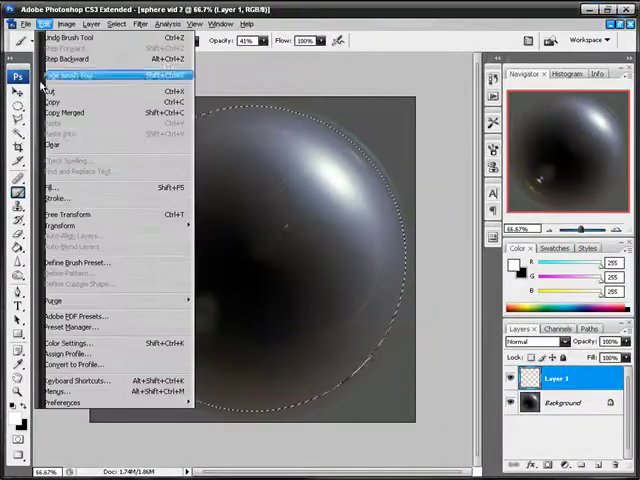
Step: Free Transform Layer 1 and its selection so the outline hugs the sphere's edge, then commit
{"action": "left_click", "coordinate": [68, 216]}
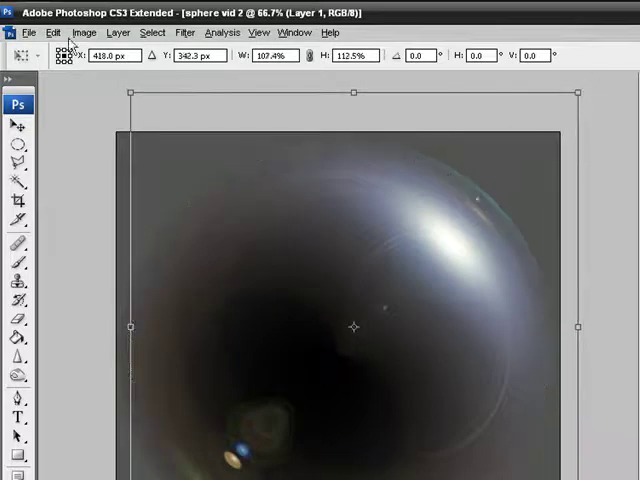
{"action": "left_click", "coordinate": [52, 32]}
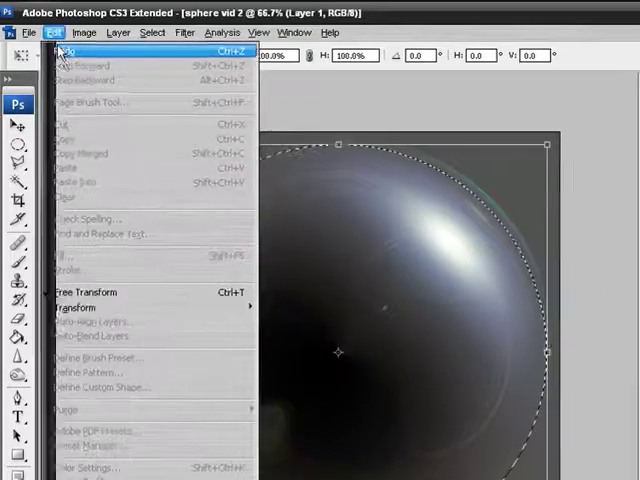
{"action": "left_click", "coordinate": [84, 292]}
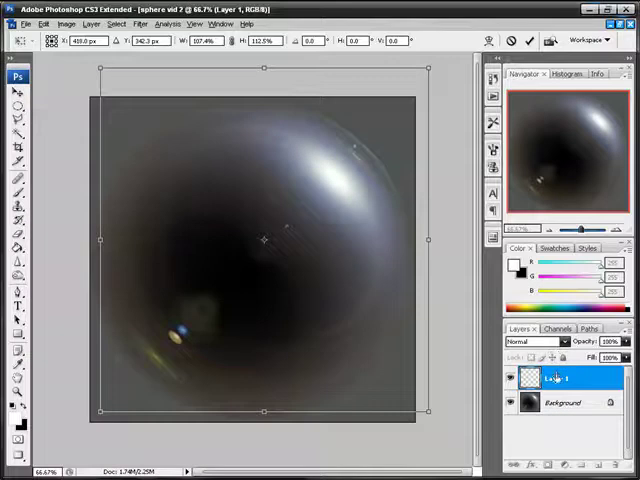
{"action": "left_click", "coordinate": [44, 24]}
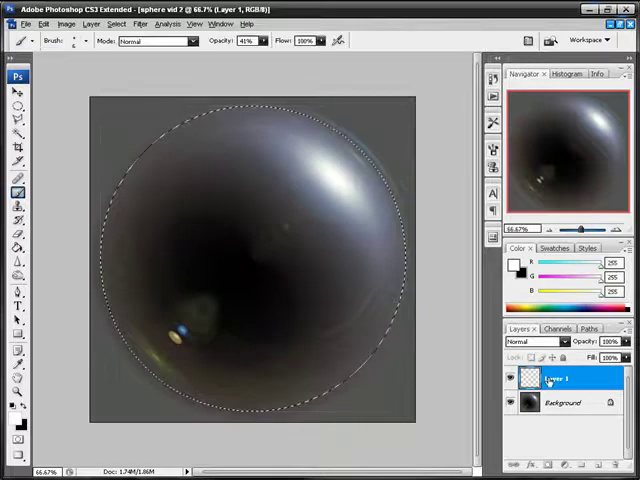
{"action": "left_click", "coordinate": [592, 464]}
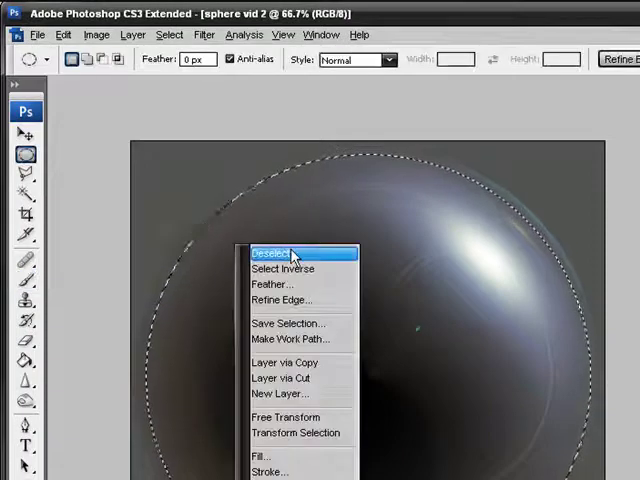
Step: Invert the selection and fill everything outside the sphere with black
{"action": "left_click", "coordinate": [284, 268]}
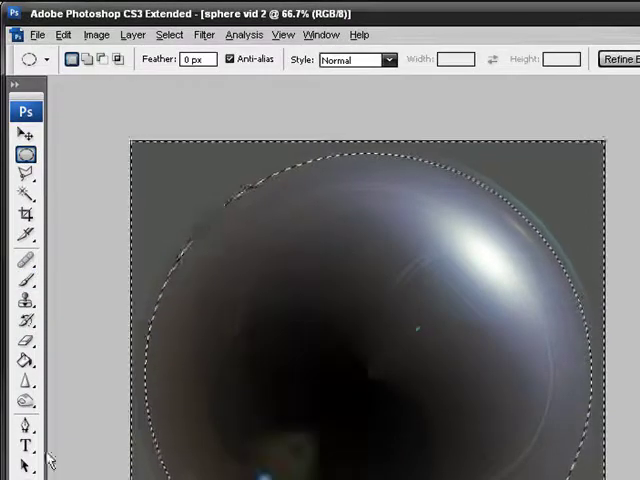
{"action": "left_click", "coordinate": [20, 340]}
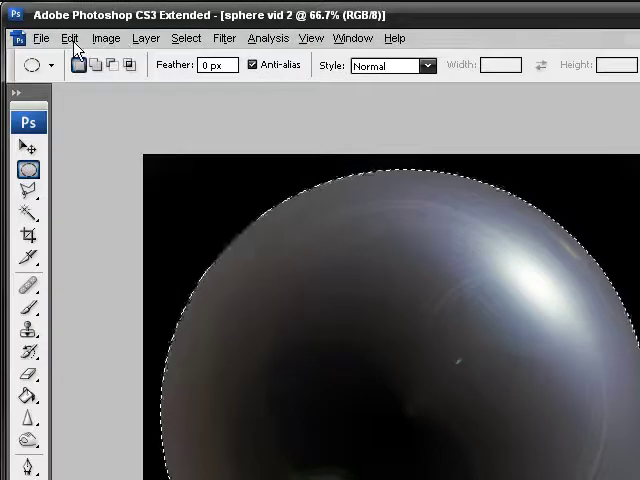
Step: Bring up Hue/Saturation and shift the sphere's hue with the Hue slider
{"action": "left_click", "coordinate": [106, 38]}
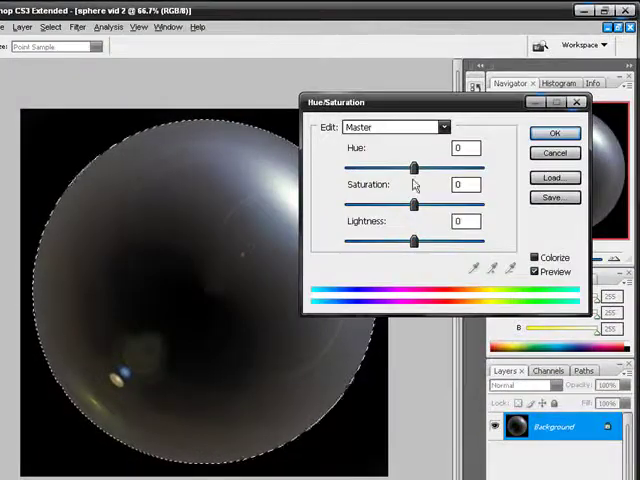
{"action": "left_click_drag", "start_coordinate": [412, 164], "coordinate": [444, 164]}
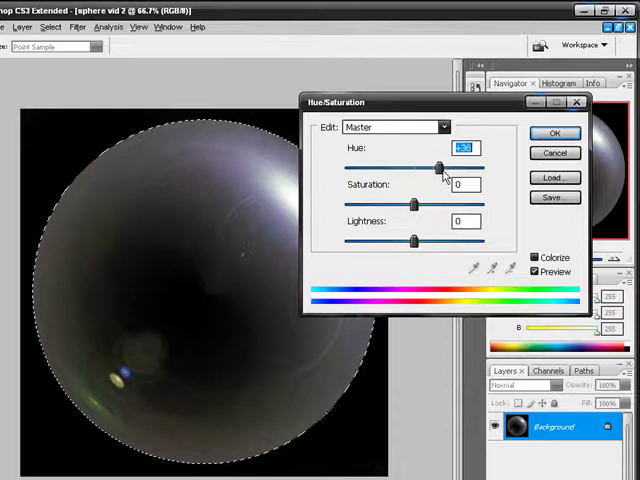
{"action": "left_click_drag", "start_coordinate": [440, 168], "coordinate": [476, 168]}
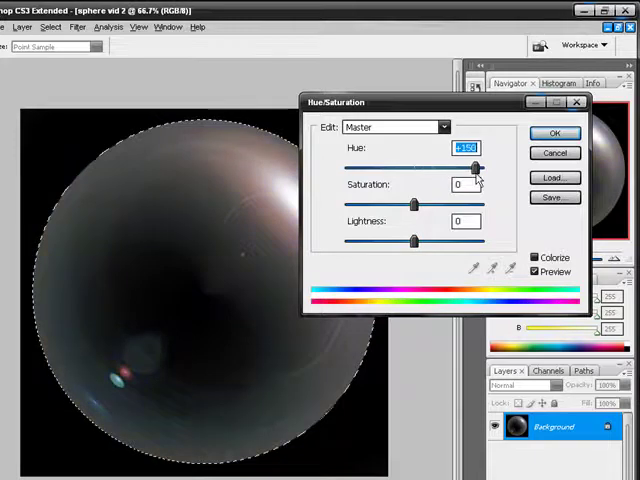
{"action": "left_click_drag", "start_coordinate": [476, 164], "coordinate": [412, 164]}
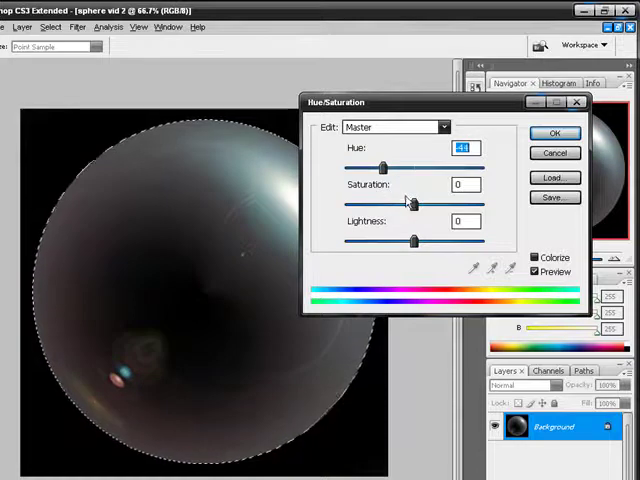
Step: Push Saturation high and swing the hue through blues, yellows, greens and magentas
{"action": "left_click_drag", "start_coordinate": [412, 204], "coordinate": [476, 204]}
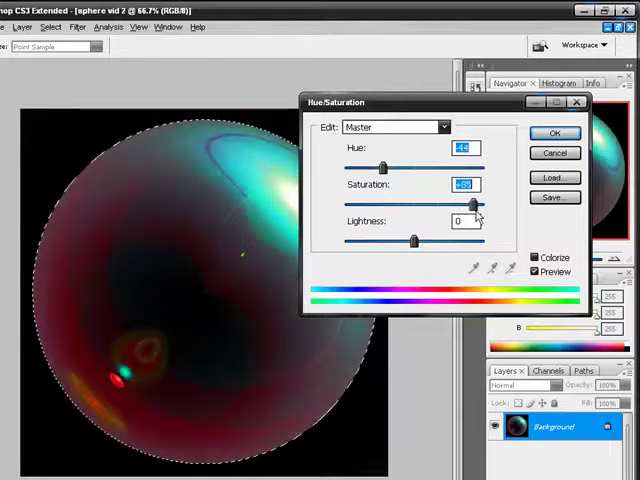
{"action": "left_click_drag", "start_coordinate": [472, 204], "coordinate": [480, 204]}
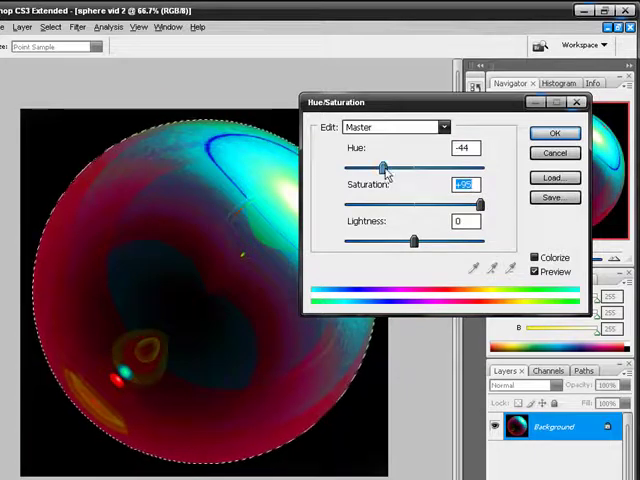
{"action": "left_click_drag", "start_coordinate": [388, 162], "coordinate": [428, 162]}
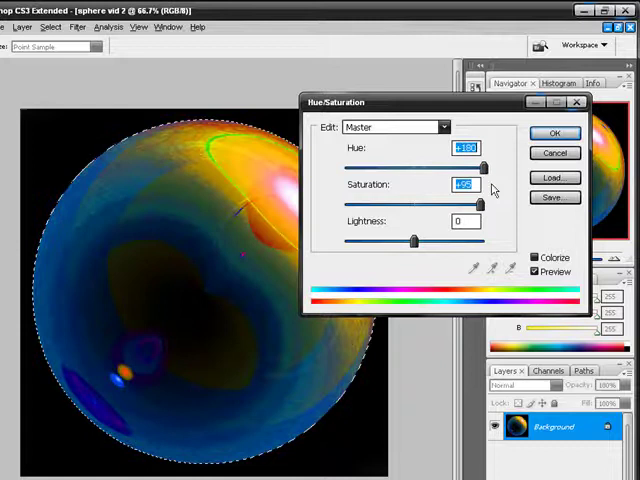
{"action": "left_click_drag", "start_coordinate": [464, 166], "coordinate": [396, 166]}
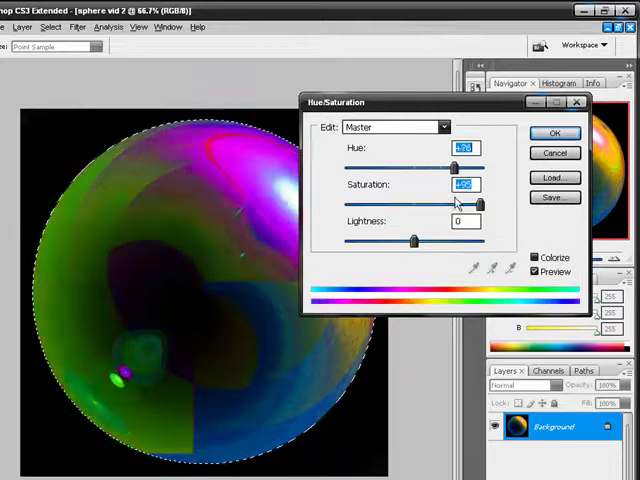
Step: Cycle the Hue slider through blue, warm orange, then green and magenta schemes at vivid saturation
{"action": "left_click_drag", "start_coordinate": [450, 164], "coordinate": [402, 164]}
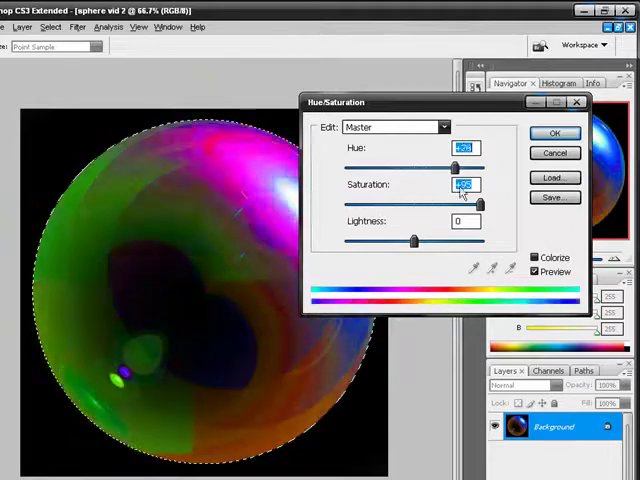
{"action": "left_click_drag", "start_coordinate": [460, 166], "coordinate": [452, 166]}
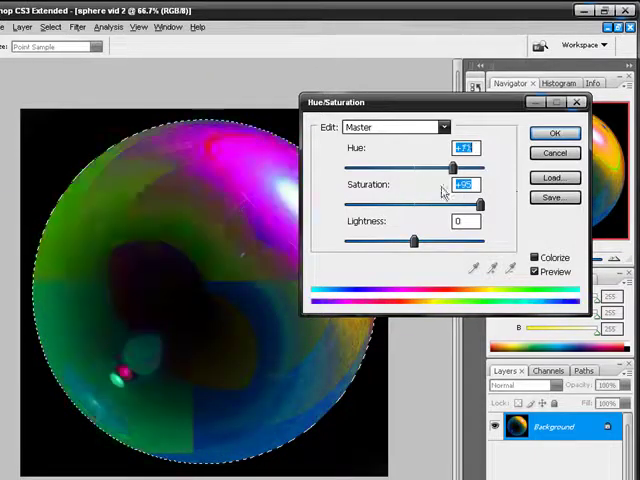
{"action": "left_click_drag", "start_coordinate": [456, 168], "coordinate": [348, 168]}
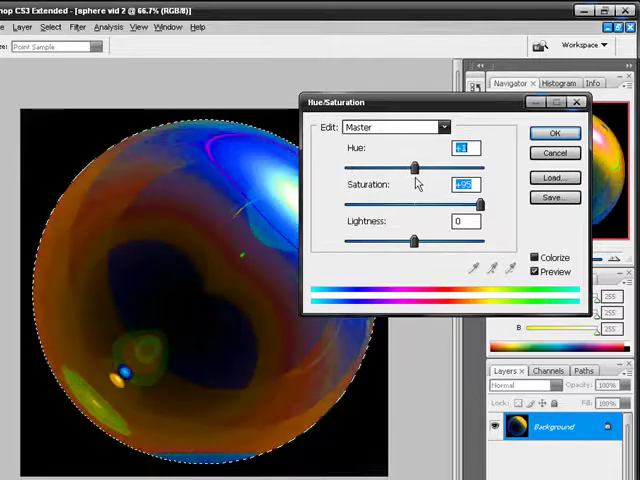
{"action": "left_click_drag", "start_coordinate": [412, 160], "coordinate": [484, 160]}
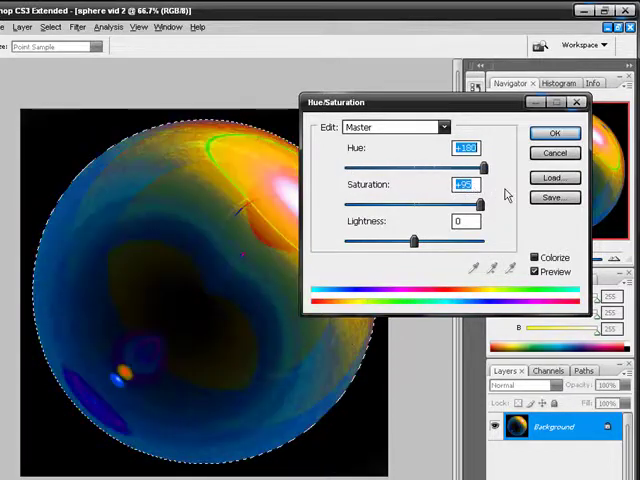
{"action": "left_click_drag", "start_coordinate": [484, 168], "coordinate": [376, 168]}
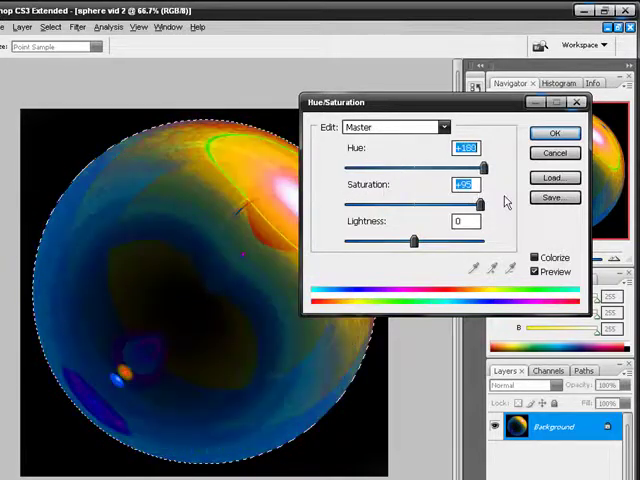
{"action": "left_click_drag", "start_coordinate": [462, 158], "coordinate": [376, 158]}
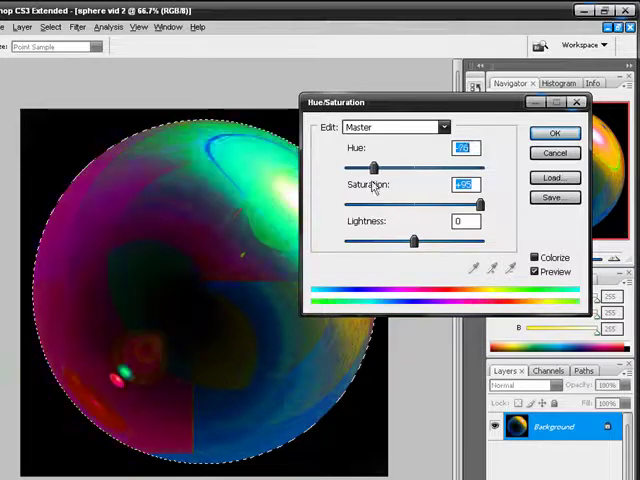